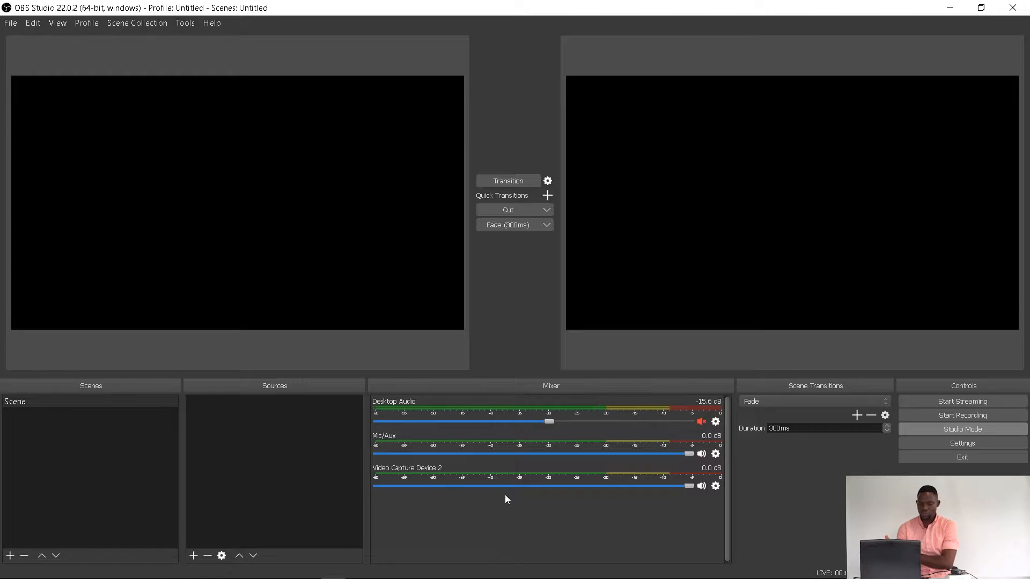
{"action": "mouse_move", "coordinate": [237, 284]}
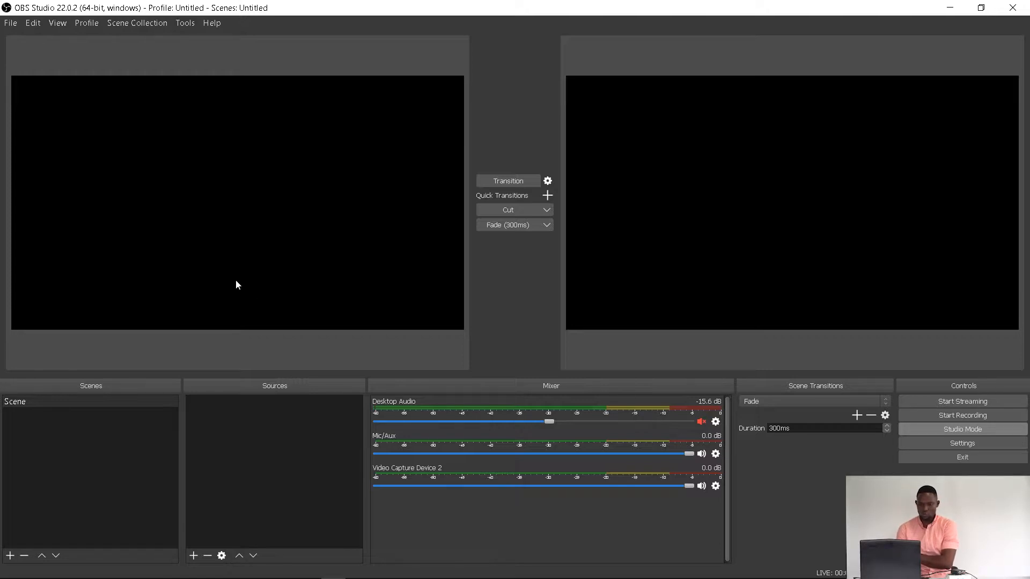
{"action": "mouse_move", "coordinate": [220, 476]}
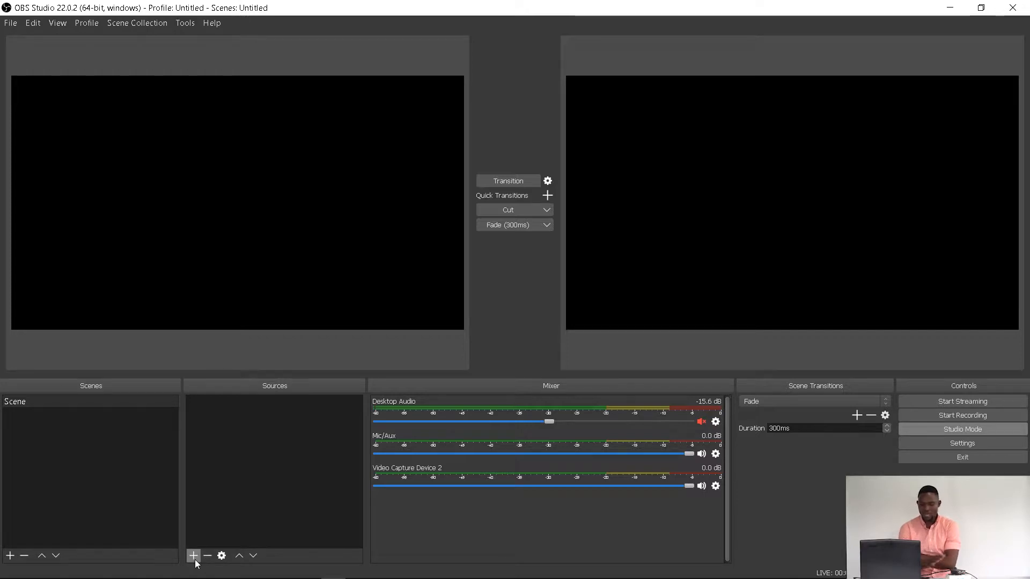
Step: Add a Video Capture Device source named 'U-Tap' to the scene
{"action": "left_click", "coordinate": [193, 555]}
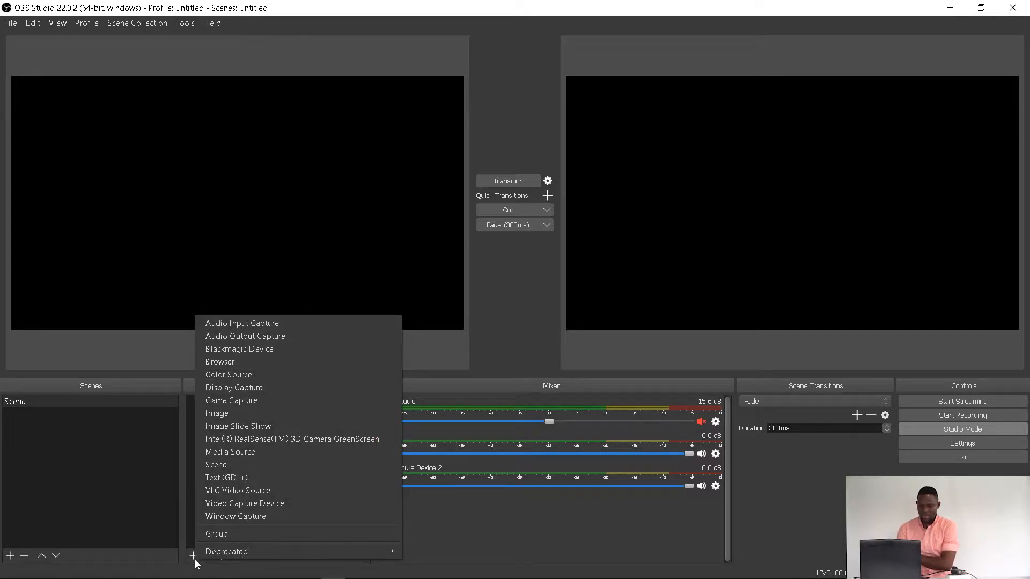
{"action": "mouse_move", "coordinate": [245, 503]}
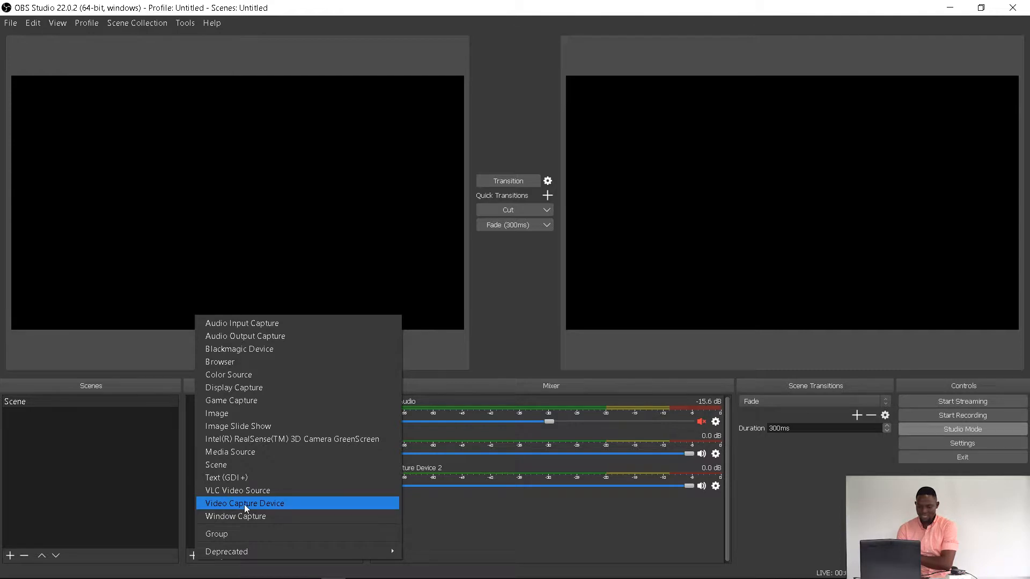
{"action": "left_click", "coordinate": [245, 503]}
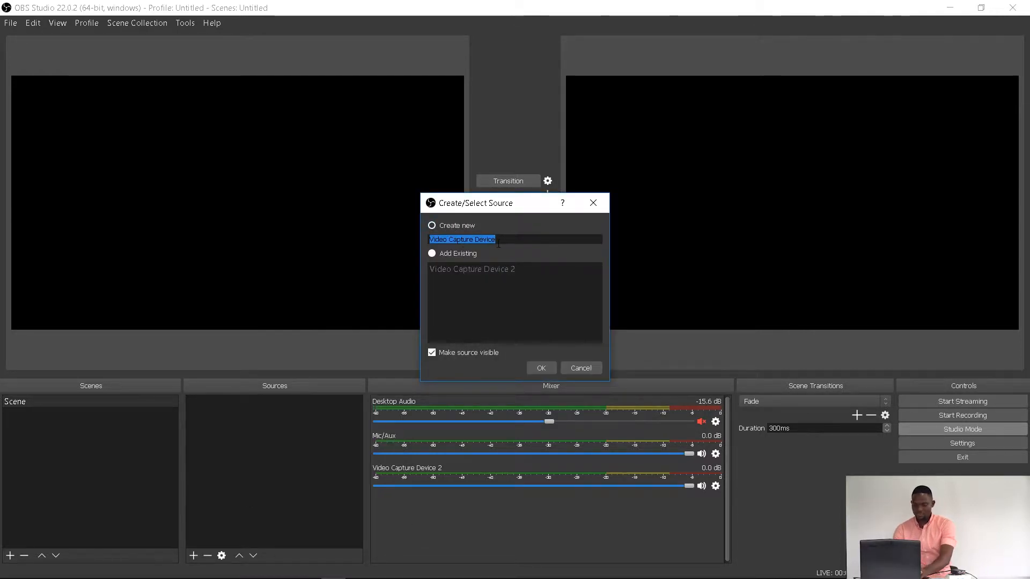
{"action": "type", "text": "u"}
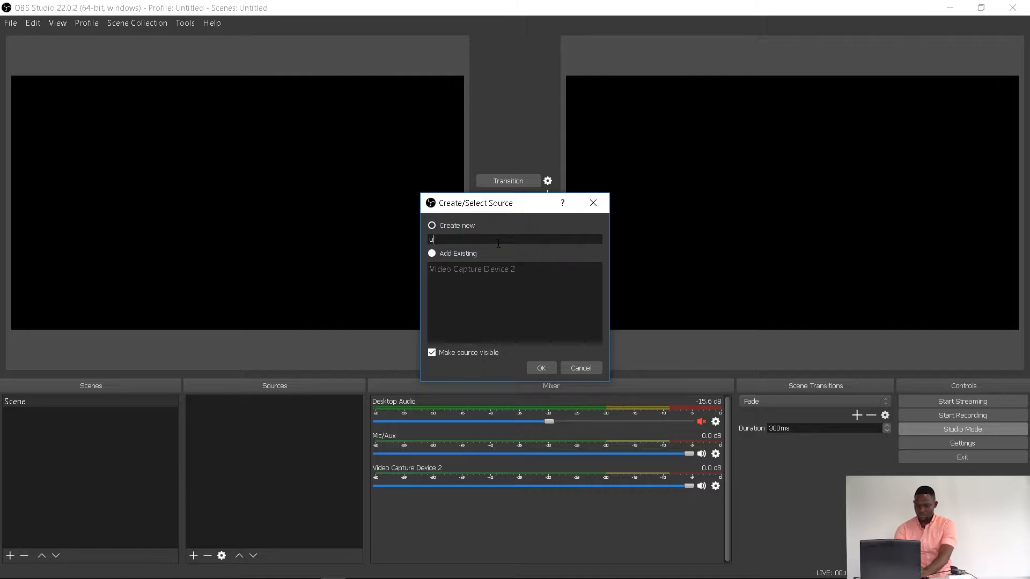
{"action": "type", "text": "-Tap"}
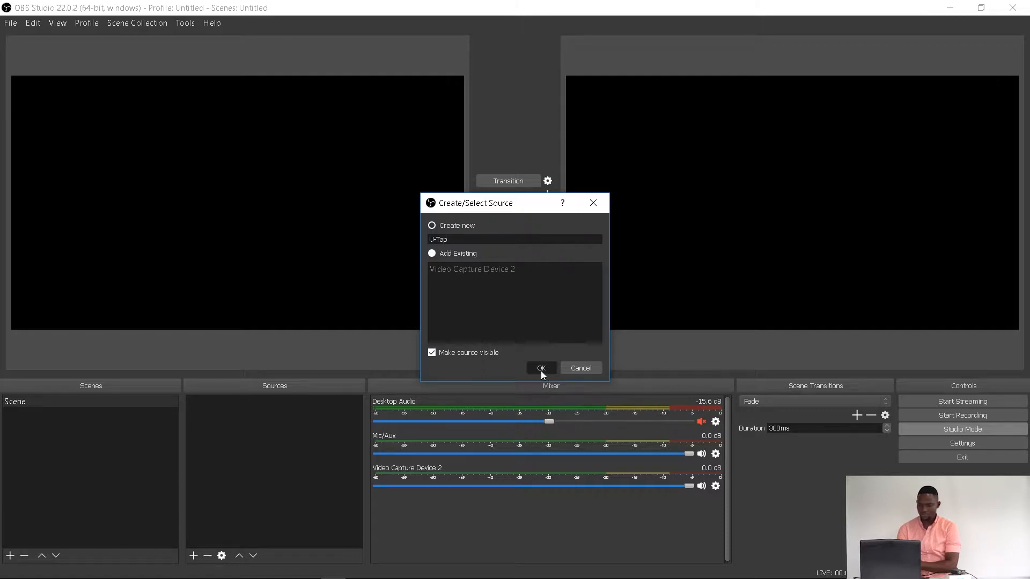
{"action": "left_click", "coordinate": [540, 368]}
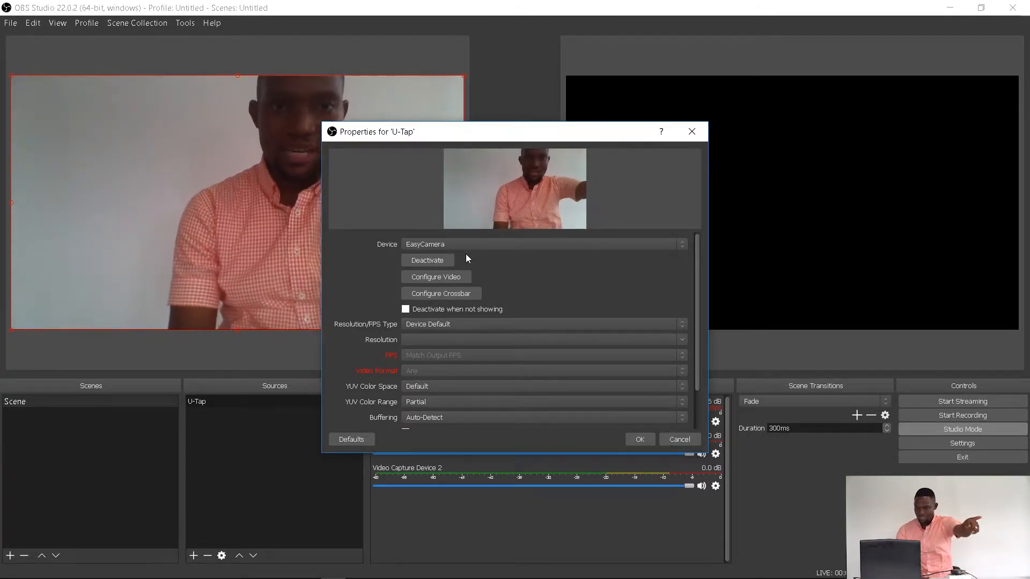
Step: Set the U-Tap source's device to the UT-VID capture card and confirm
{"action": "left_click", "coordinate": [543, 244]}
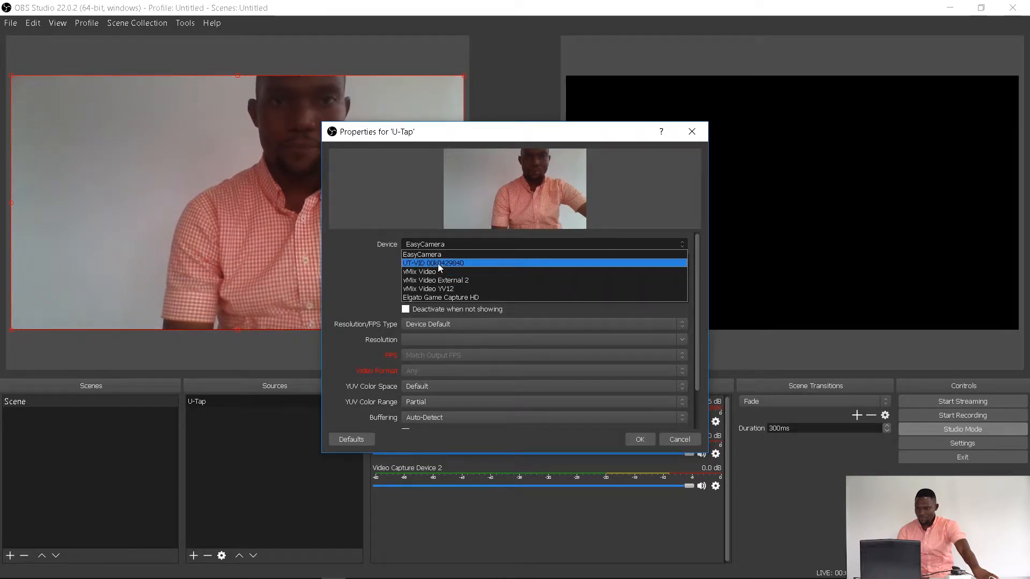
{"action": "left_click", "coordinate": [433, 262]}
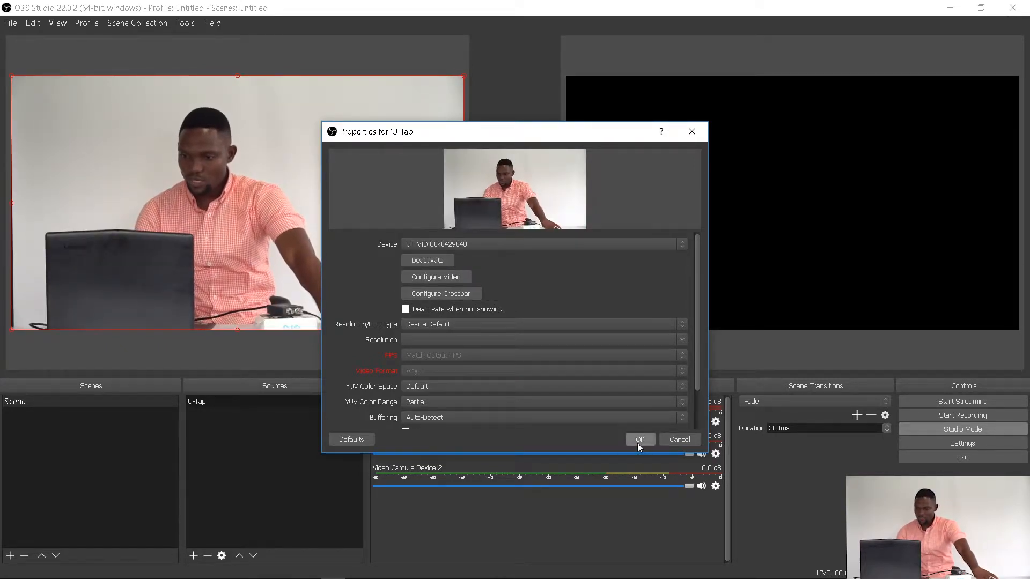
{"action": "left_click", "coordinate": [638, 439]}
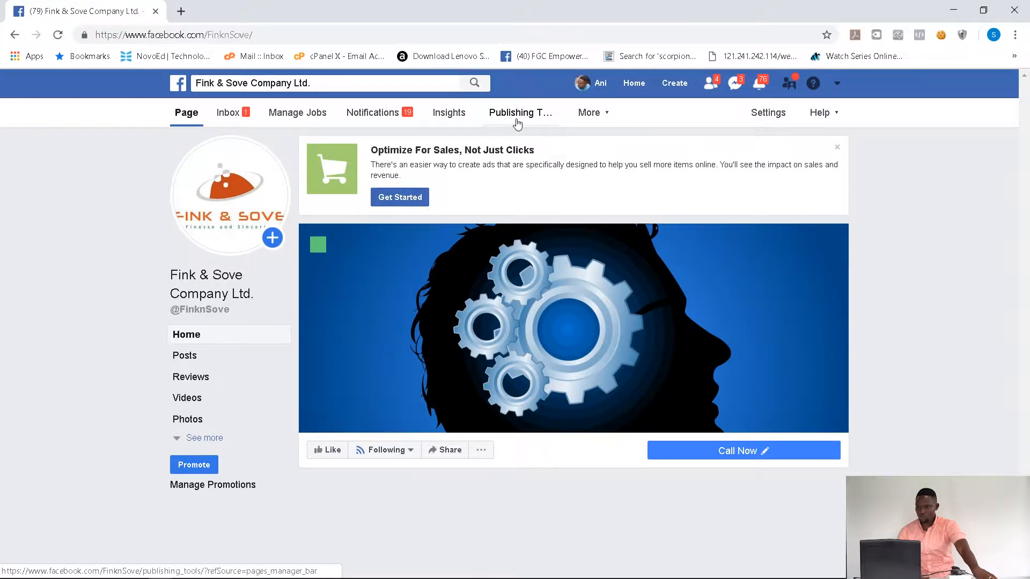
Step: From Publishing Tools and Video Library, start a new live video for Fink & Sove
{"action": "left_click", "coordinate": [518, 112]}
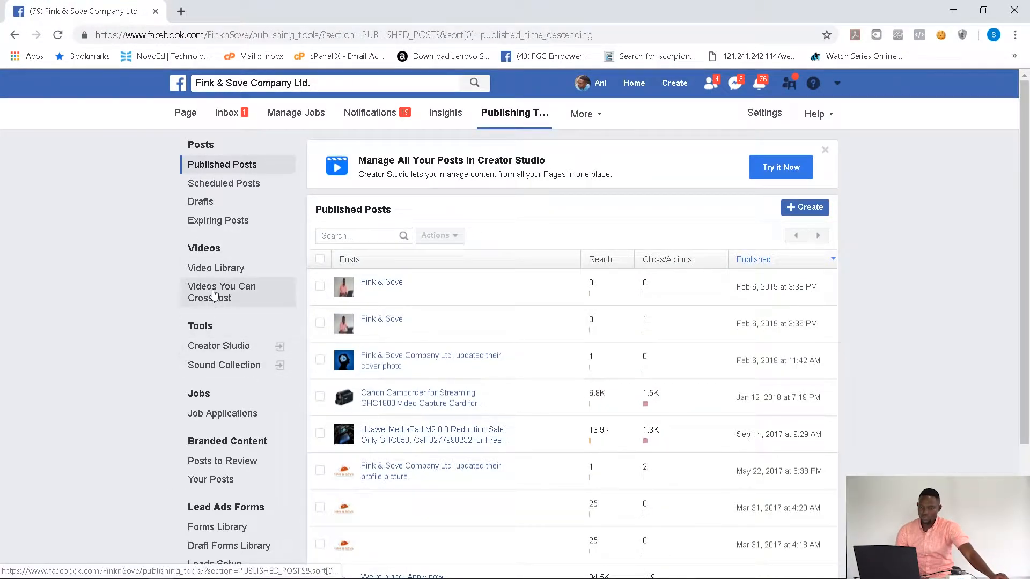
{"action": "left_click", "coordinate": [216, 268]}
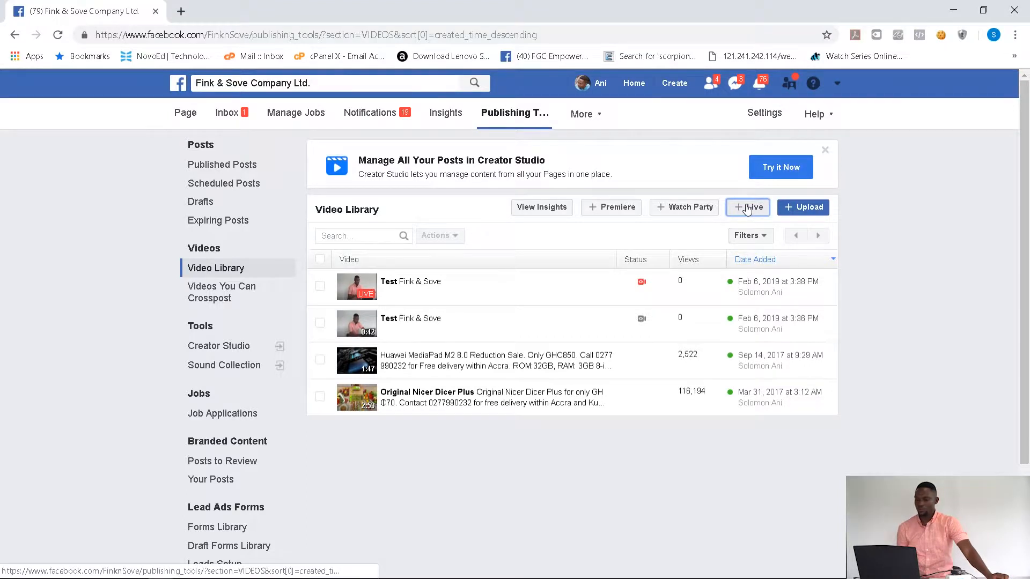
{"action": "left_click", "coordinate": [747, 207]}
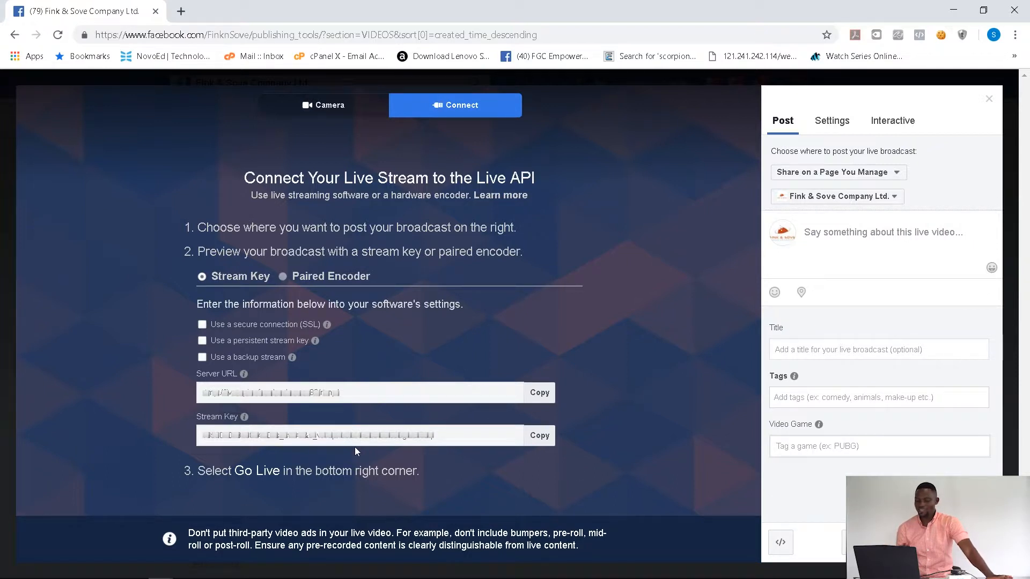
{"action": "mouse_move", "coordinate": [579, 424]}
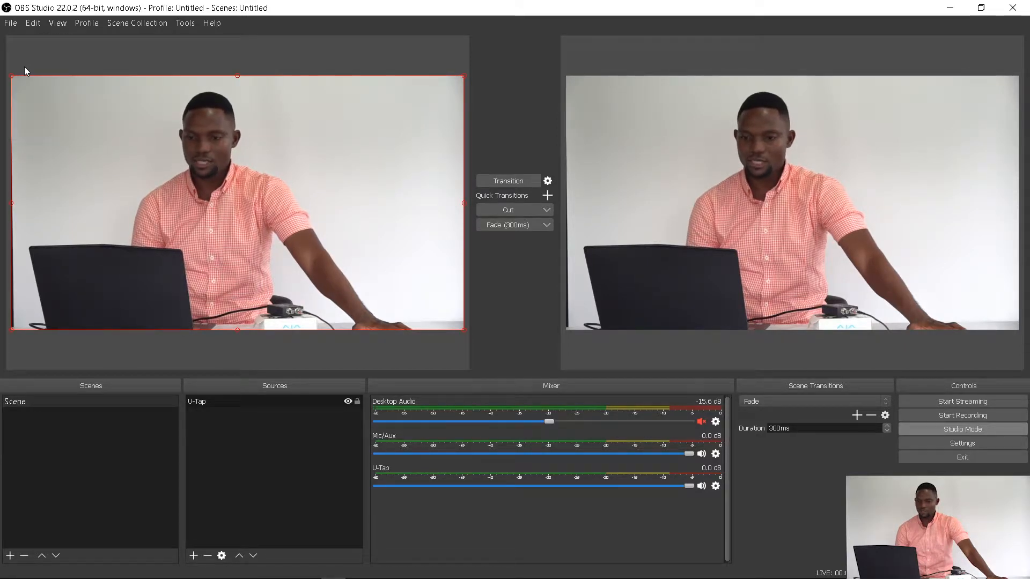
Step: Set the streaming service to Facebook Live and select the stream key field
{"action": "left_click", "coordinate": [960, 443]}
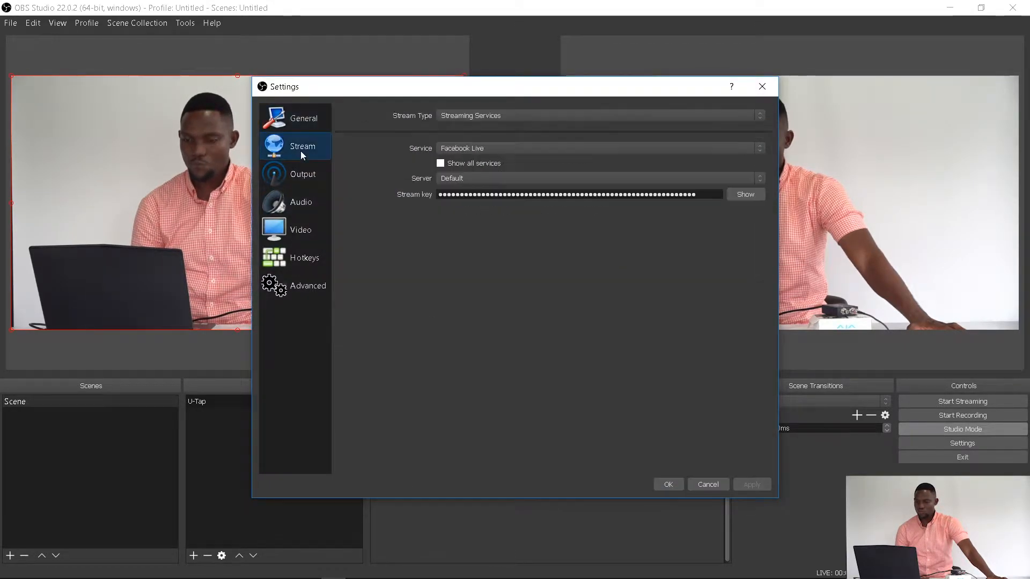
{"action": "left_click", "coordinate": [598, 148]}
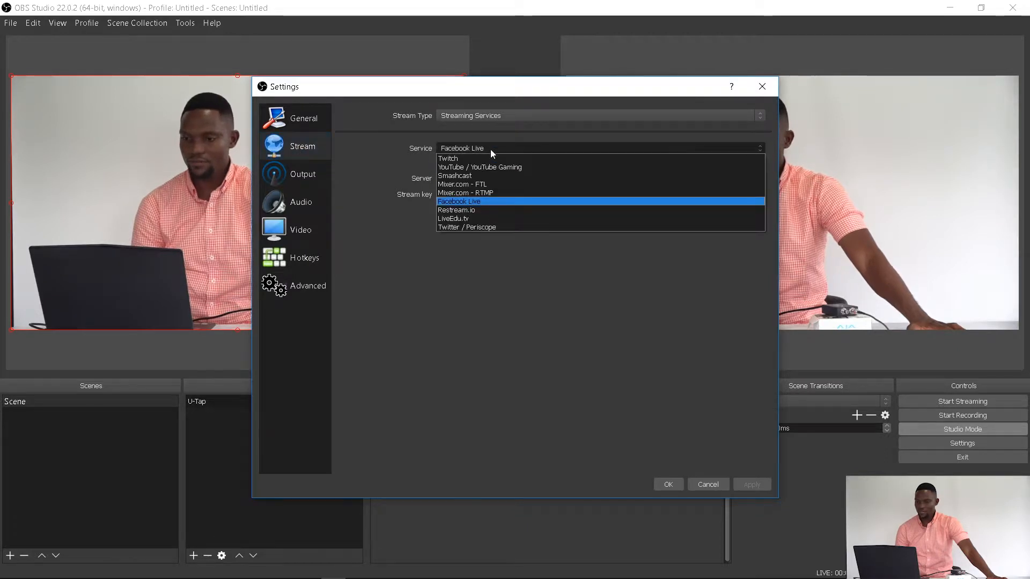
{"action": "left_click", "coordinate": [459, 201]}
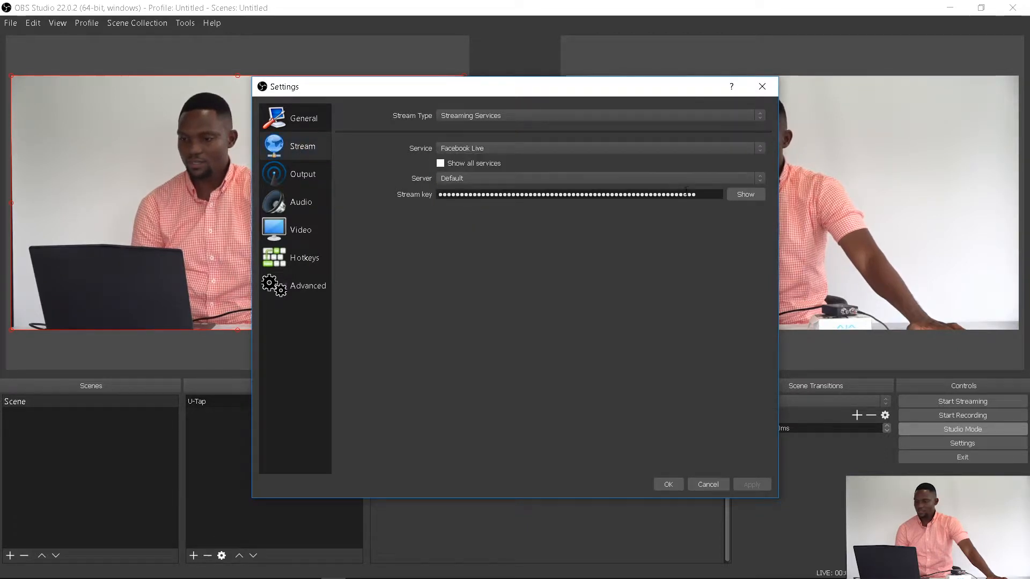
{"action": "triple_click", "coordinate": [571, 193]}
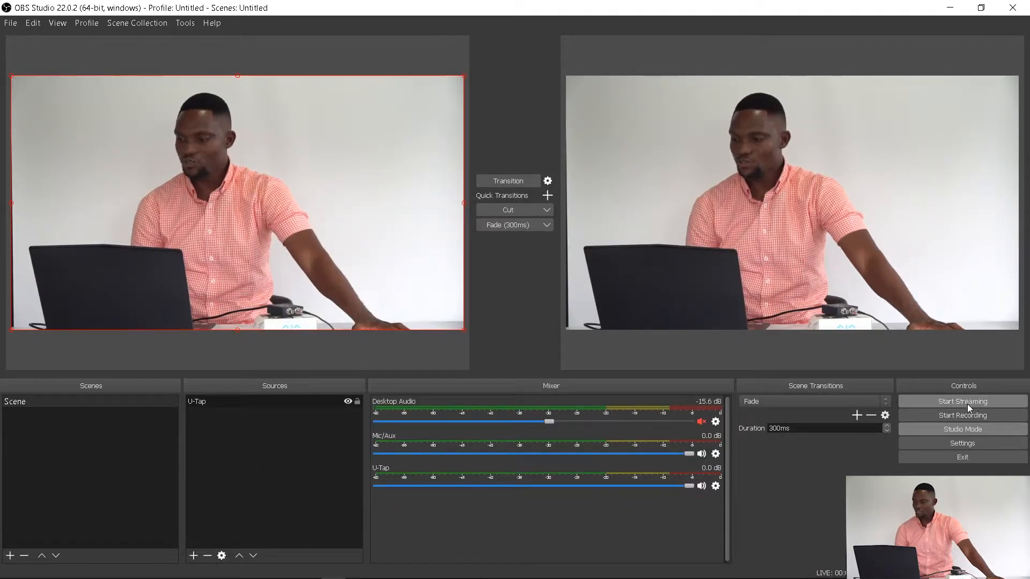
Step: Start streaming the U-Tap scene live to Facebook
{"action": "left_click", "coordinate": [960, 401]}
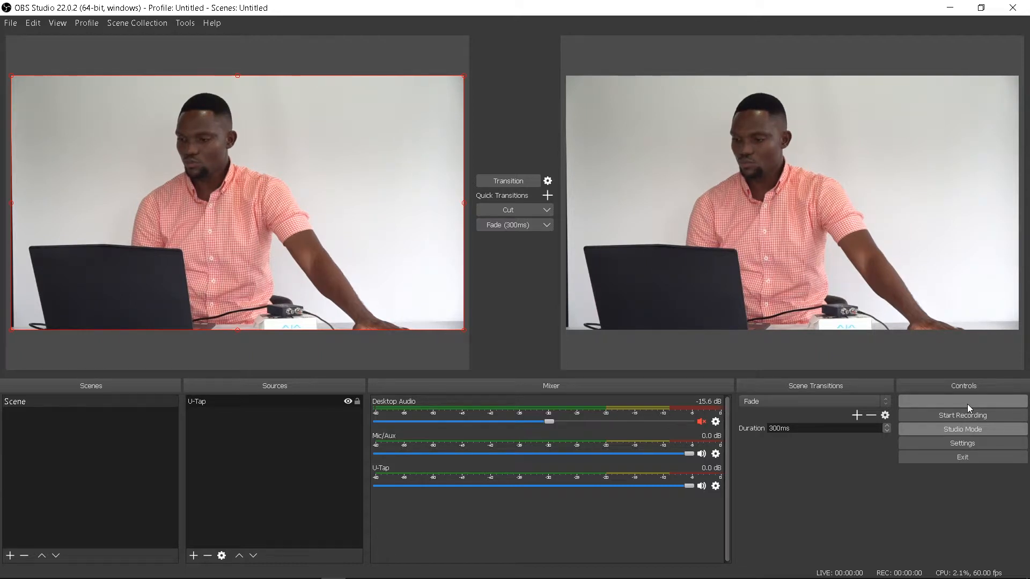
{"action": "left_click", "coordinate": [961, 401]}
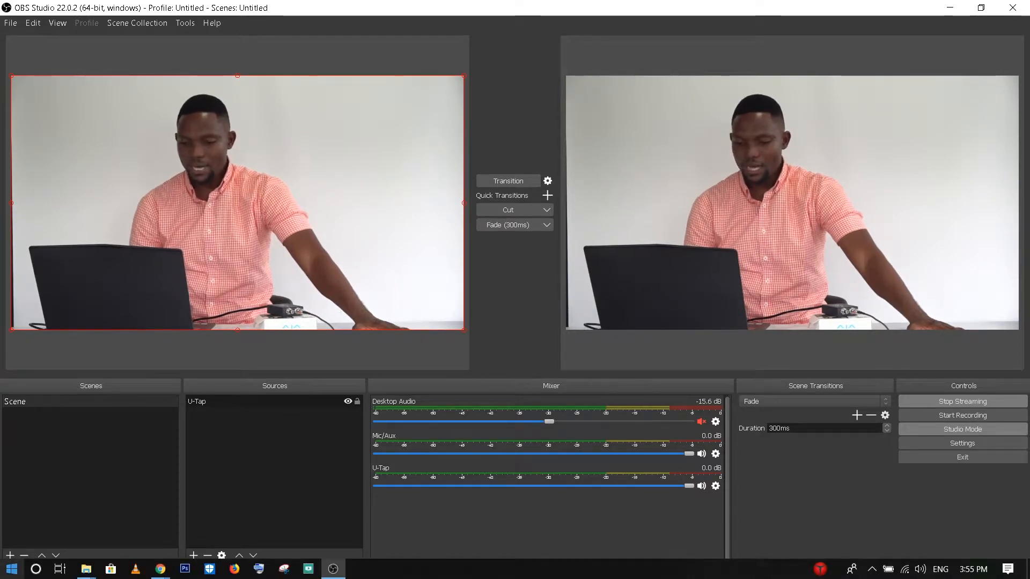
{"action": "mouse_move", "coordinate": [160, 568]}
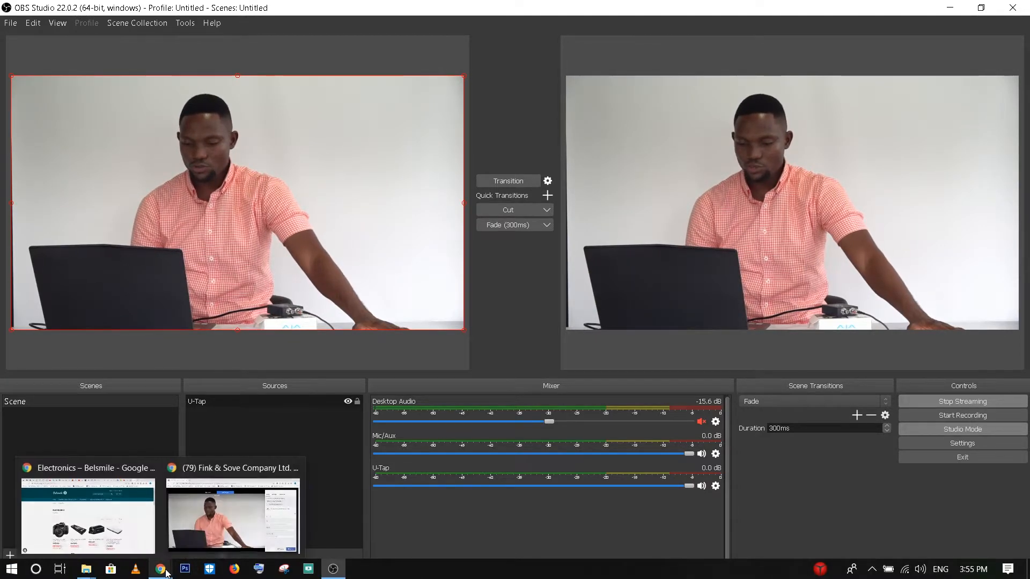
Step: In the Facebook live preview, enter title 'Test 2' and description 'test'
{"action": "left_click", "coordinate": [160, 569]}
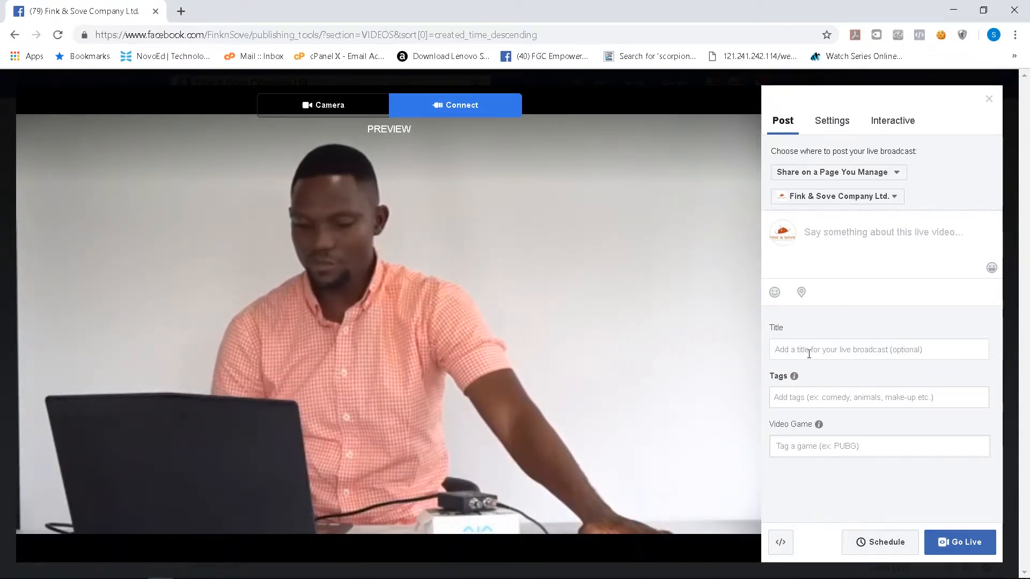
{"action": "type", "text": "Test 2"}
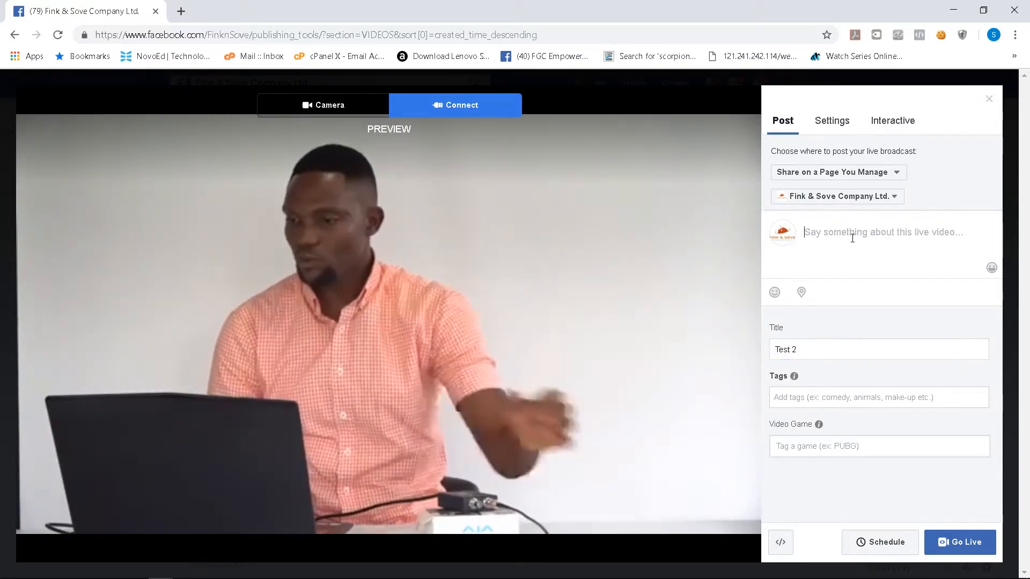
{"action": "type", "text": "test"}
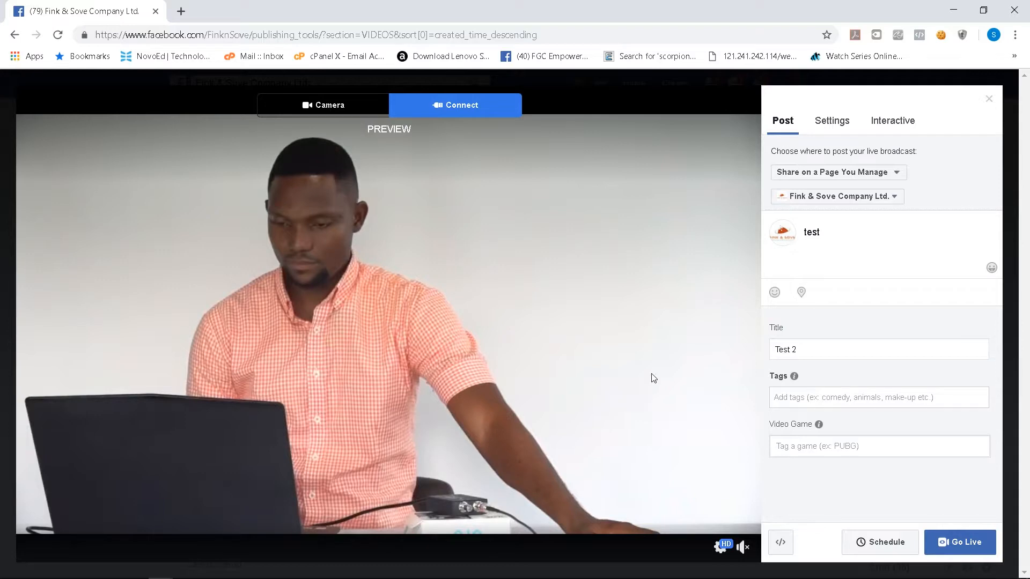
{"action": "mouse_move", "coordinate": [616, 486]}
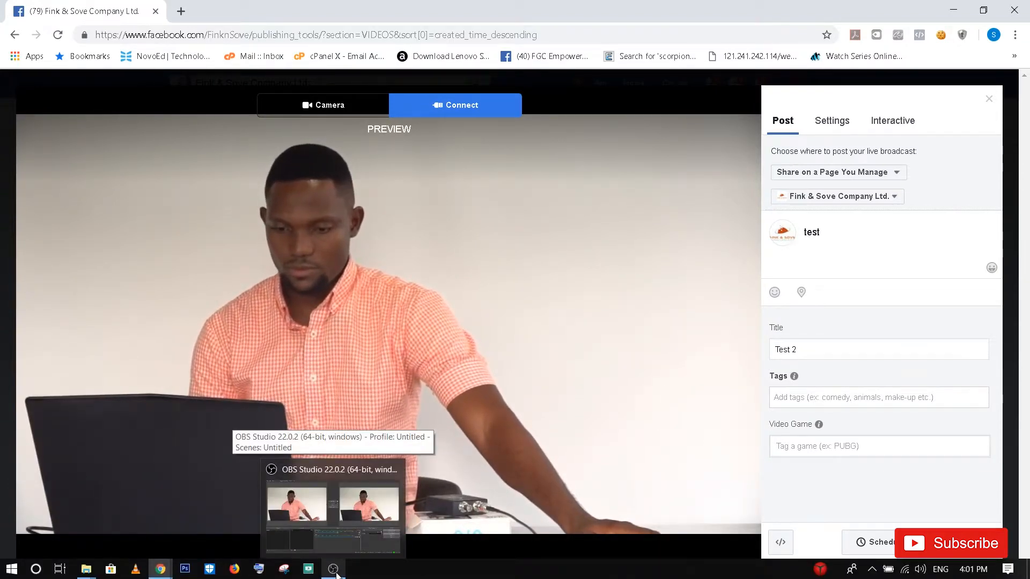
Step: Return to OBS Studio and open the Settings window
{"action": "left_click", "coordinate": [333, 509]}
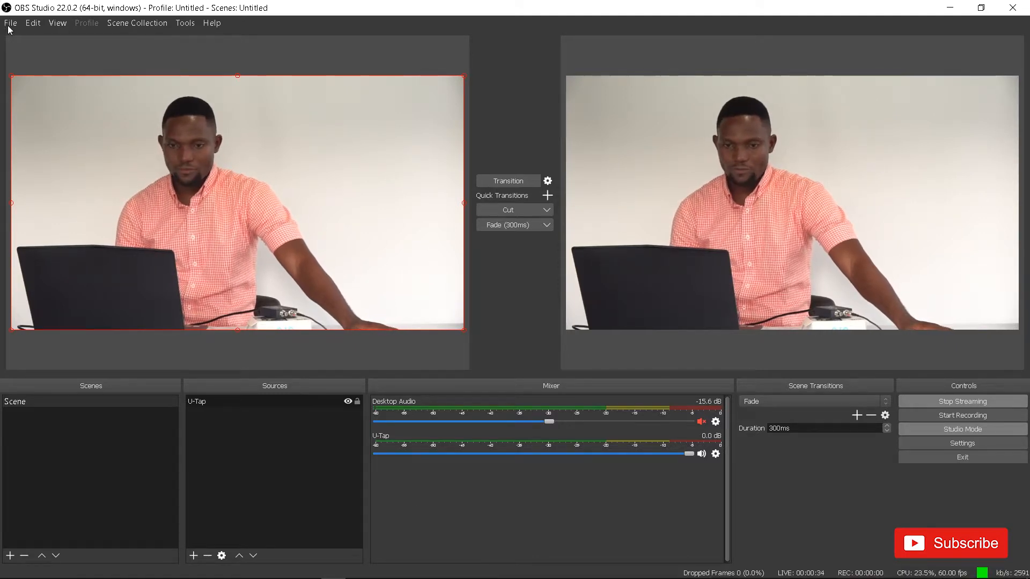
{"action": "mouse_move", "coordinate": [21, 71]}
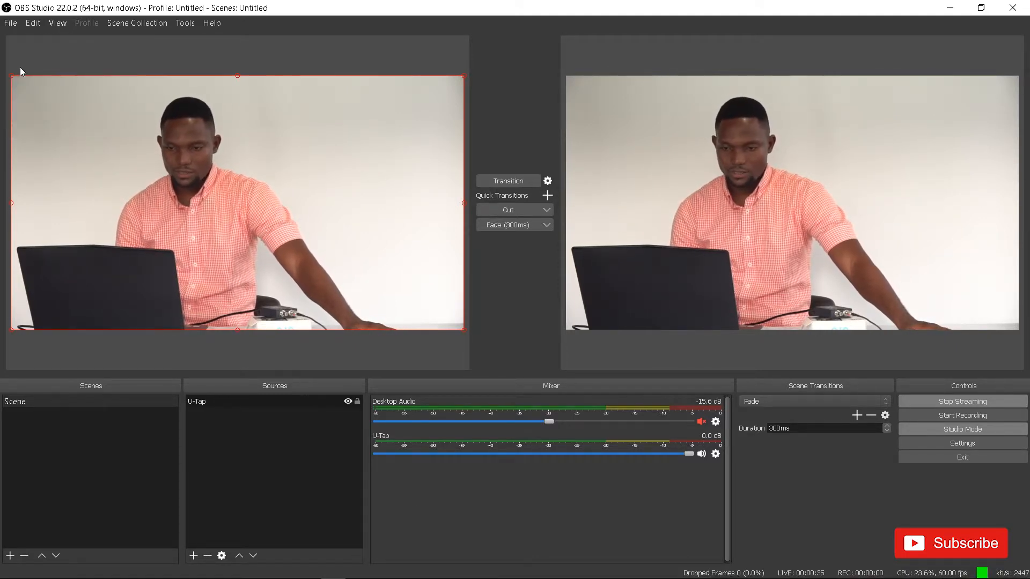
{"action": "left_click", "coordinate": [961, 443]}
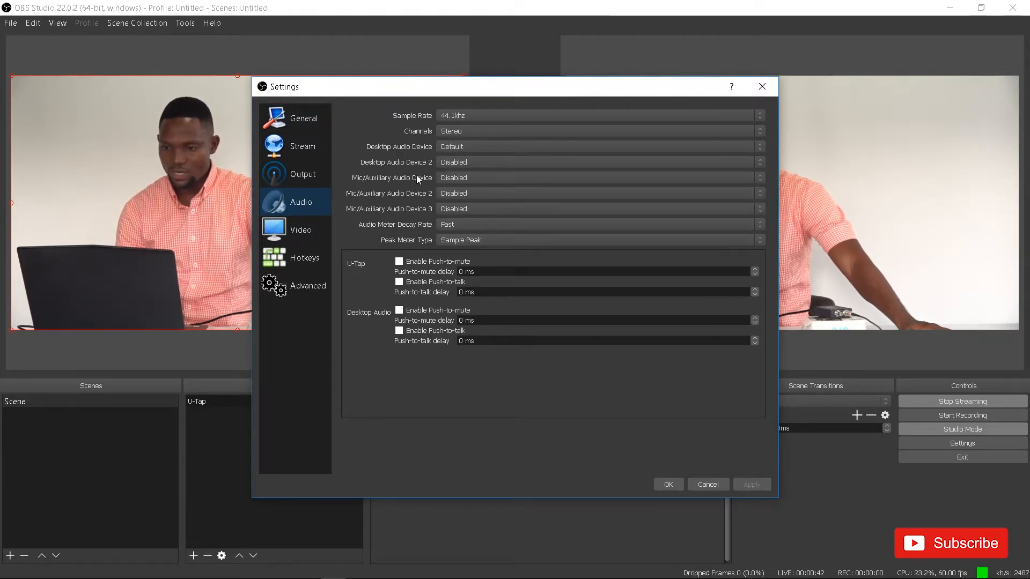
Step: Set the Mic/Auxiliary Audio Device to Digital Audio Interface (UT-AUD)
{"action": "left_click", "coordinate": [598, 178]}
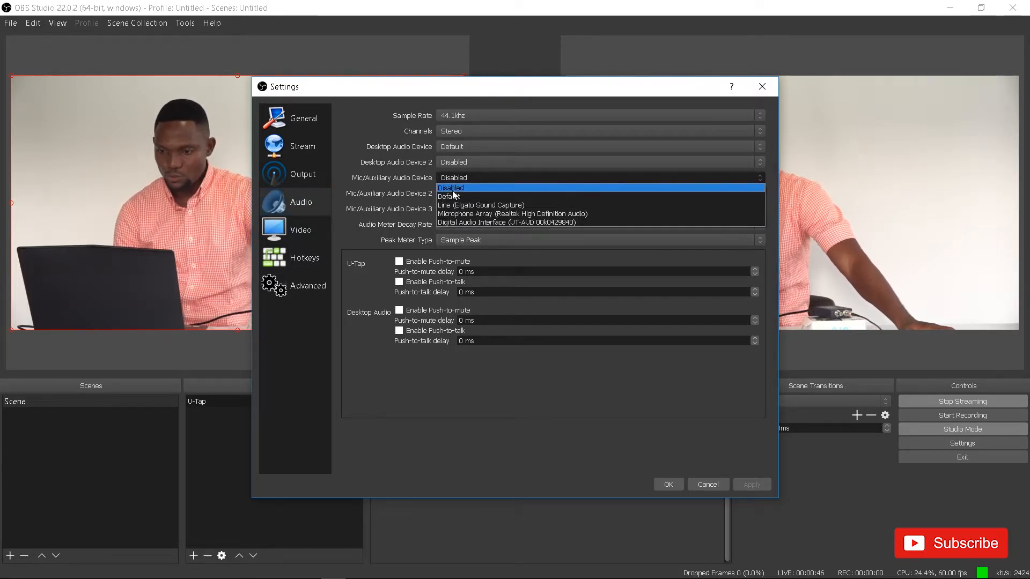
{"action": "mouse_move", "coordinate": [530, 222]}
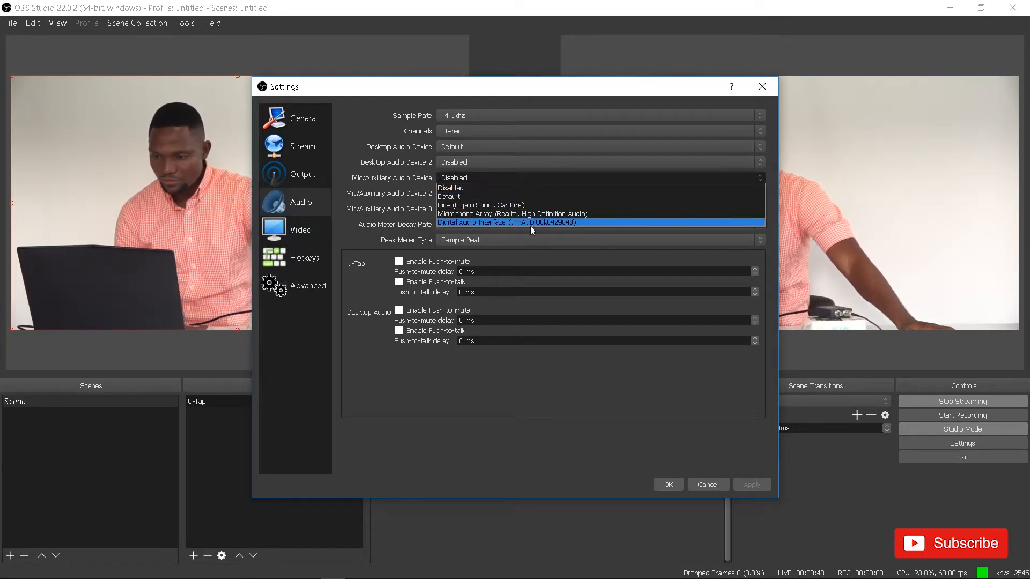
{"action": "left_click", "coordinate": [507, 222]}
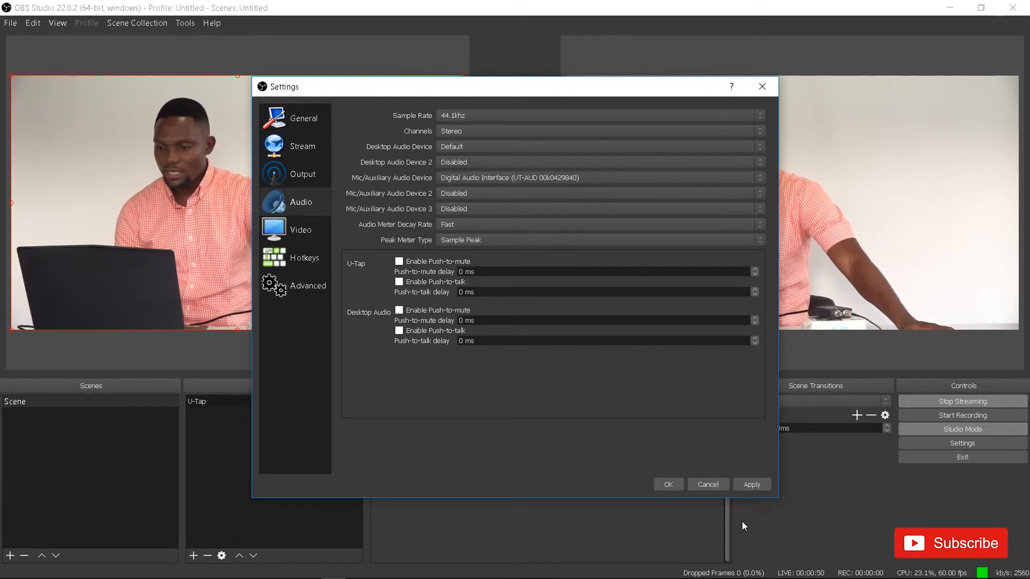